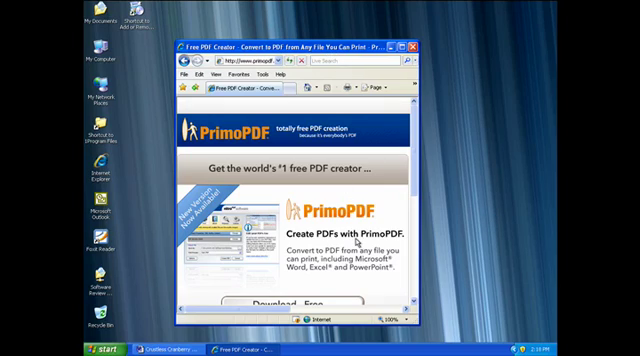
Print the recipe from Word's File menu with PrimoPDF chosen as the printer.
scroll(down, 3)
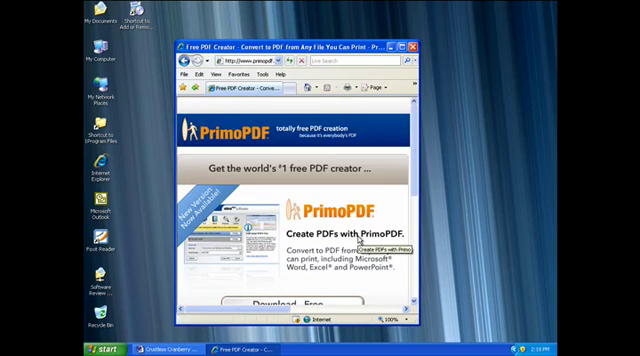
scroll(down, 3)
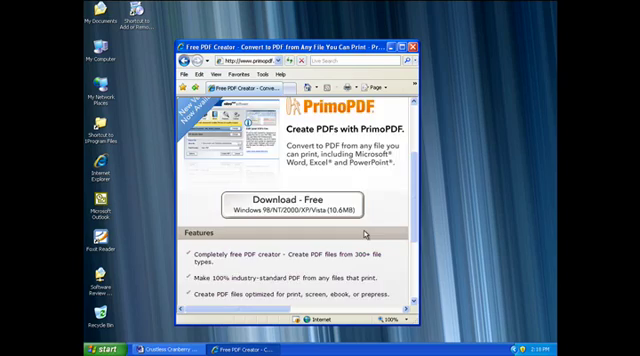
scroll(up, 3)
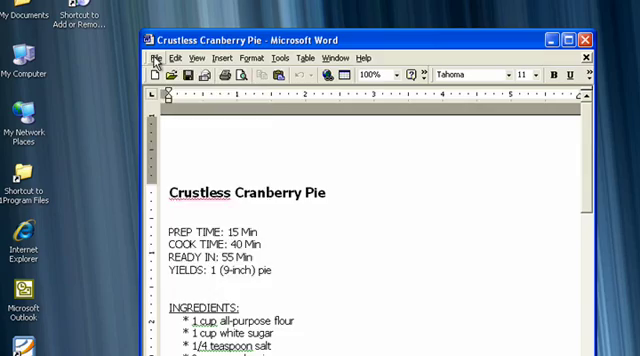
click(155, 58)
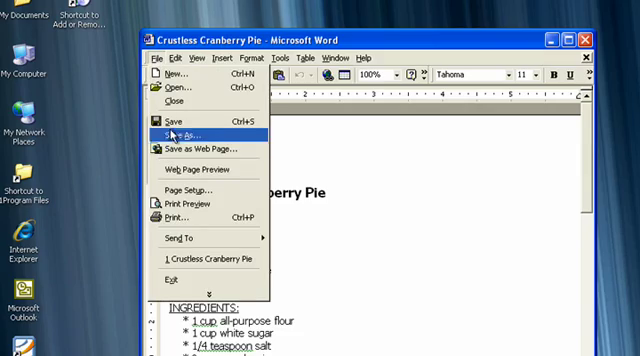
click(180, 217)
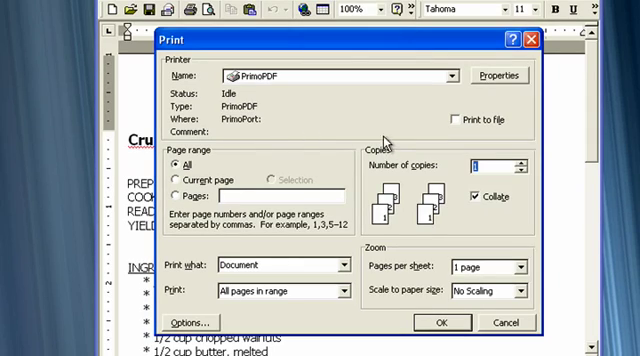
click(452, 76)
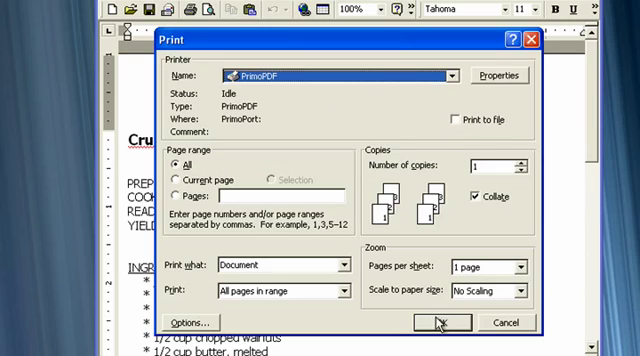
click(440, 322)
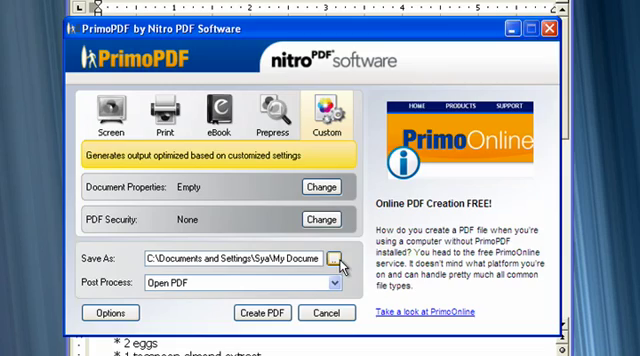
Save the PDF to the Desktop, keep Post Process as Open PDF, and create the PDF.
click(338, 257)
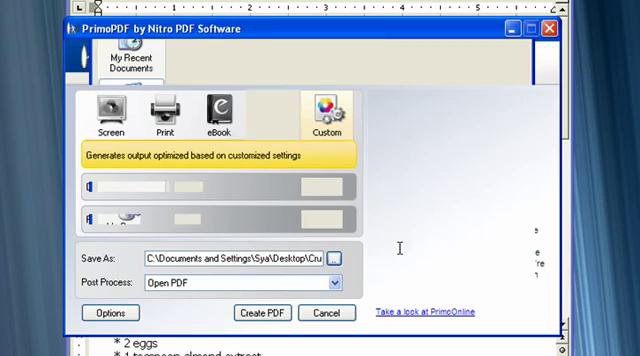
click(337, 283)
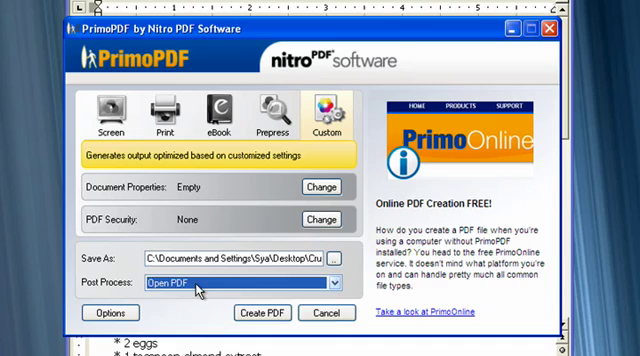
click(332, 287)
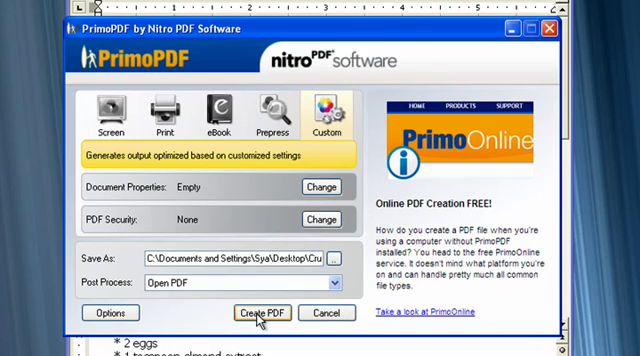
click(262, 313)
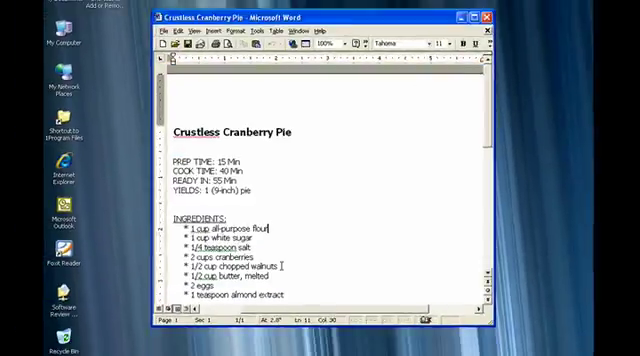